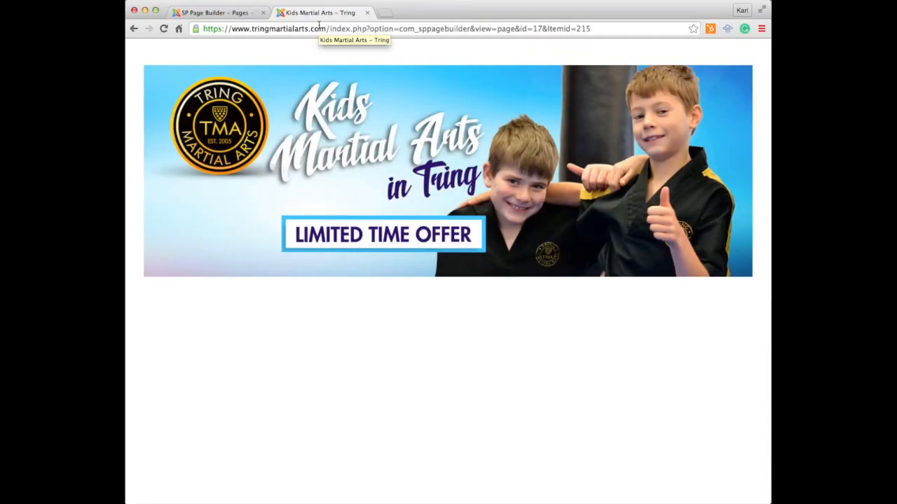
pyautogui.moveTo(329, 165)
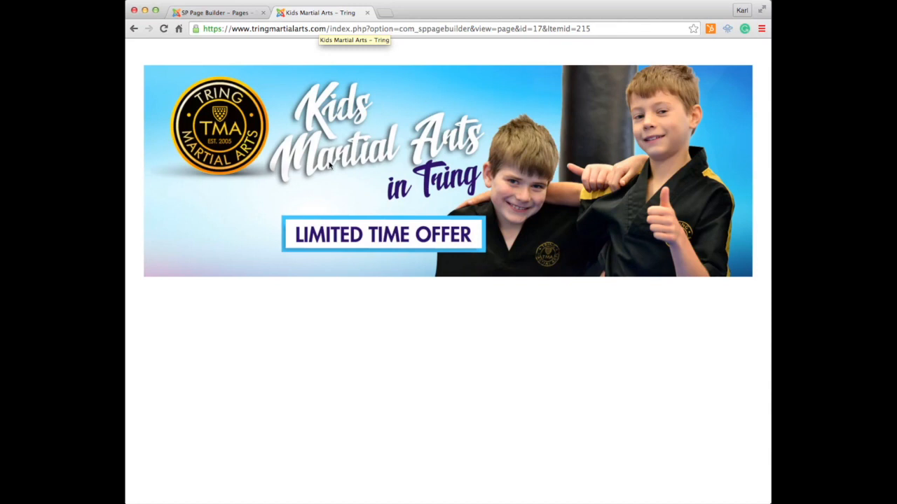
pyautogui.moveTo(411, 183)
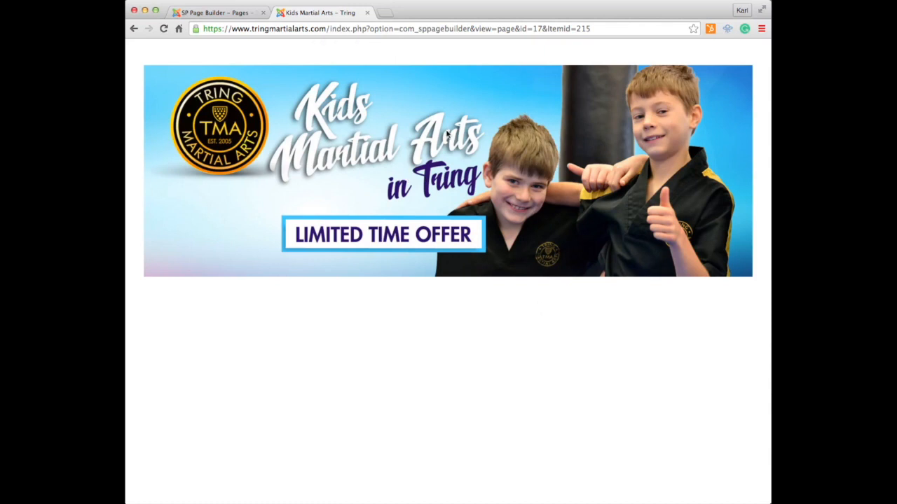
pyautogui.moveTo(444, 164)
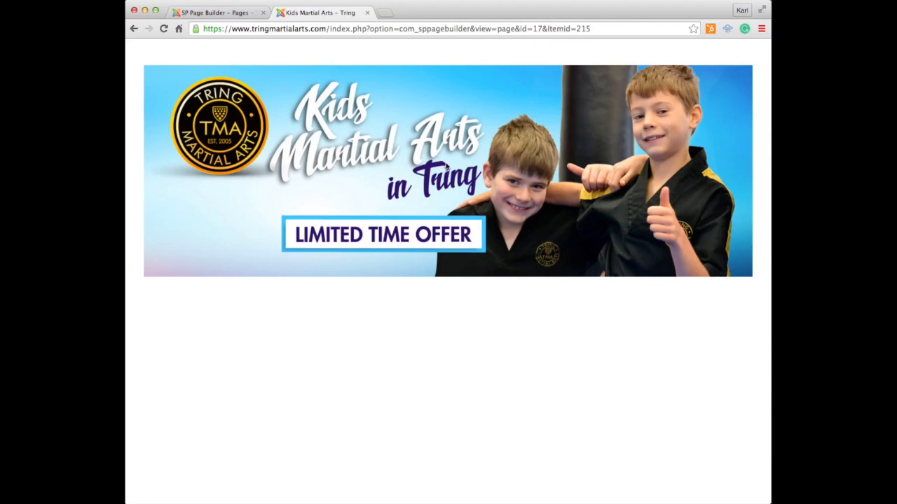
# Step: Open the 'FB - Kids Martial Arts in Tring' page from the SP Page Builder pages list
pyautogui.click(218, 13)
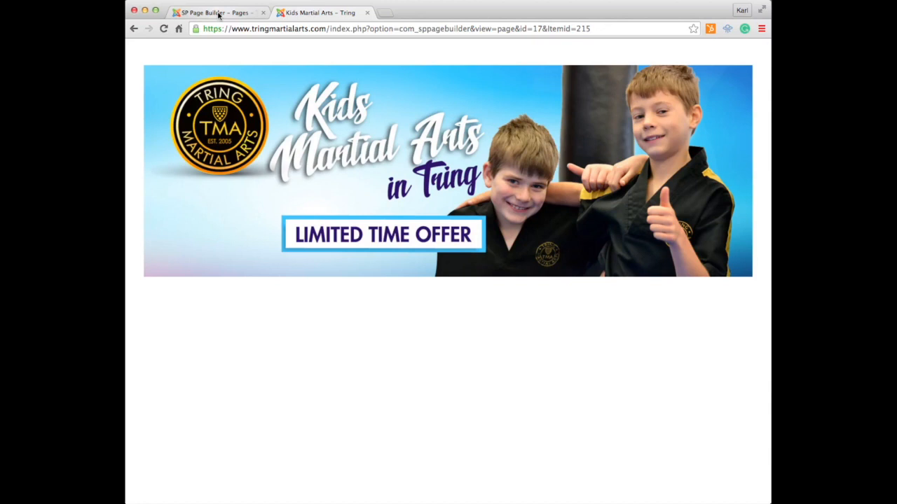
pyautogui.click(217, 12)
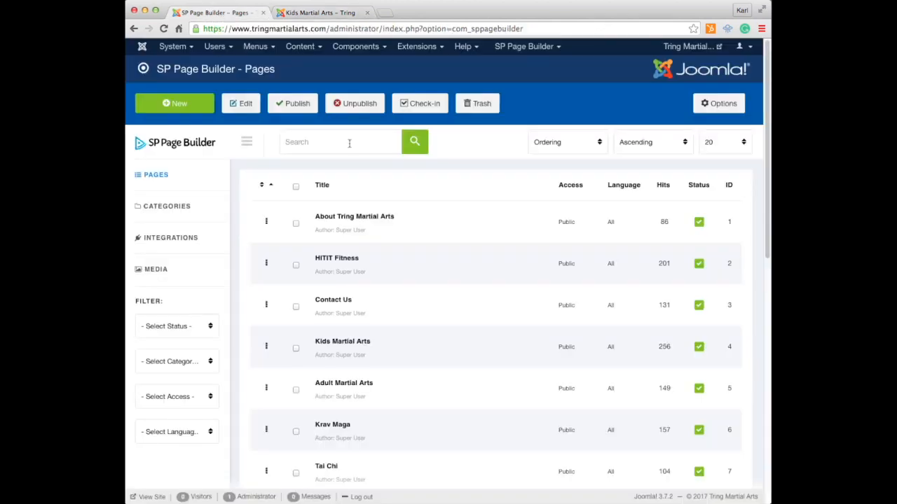
pyautogui.scroll(-3)
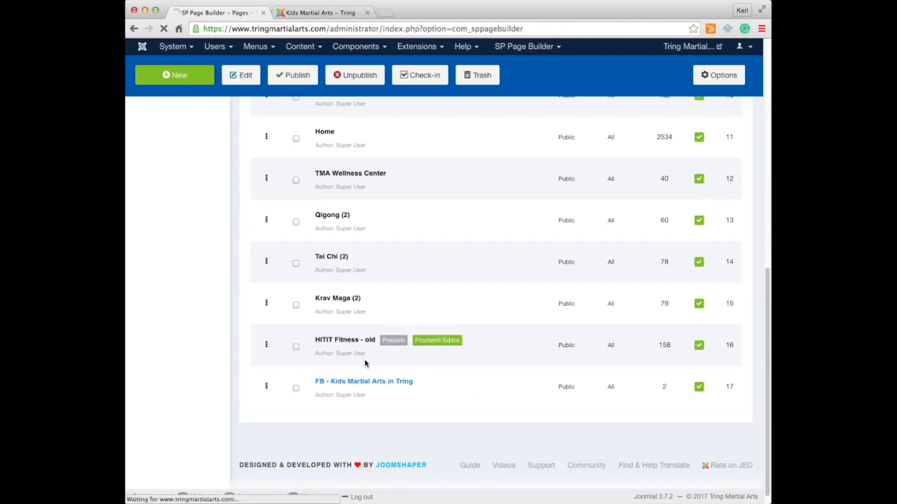
pyautogui.click(363, 381)
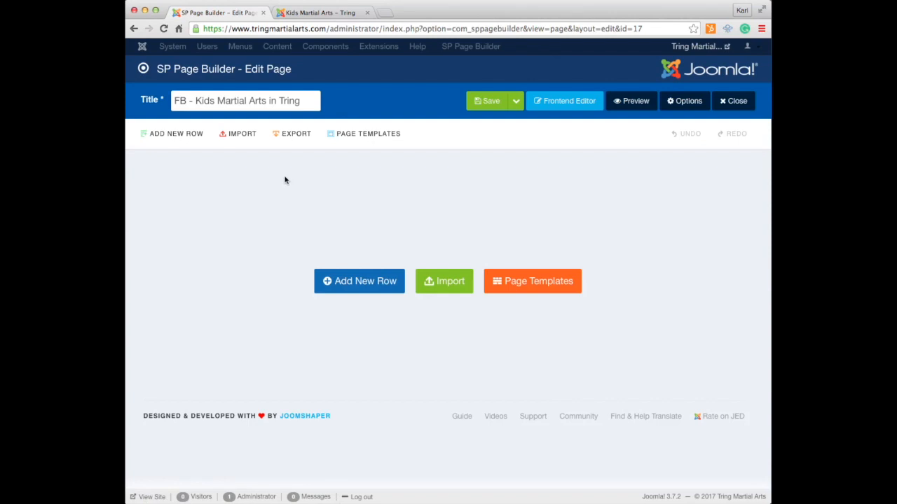
pyautogui.moveTo(328, 156)
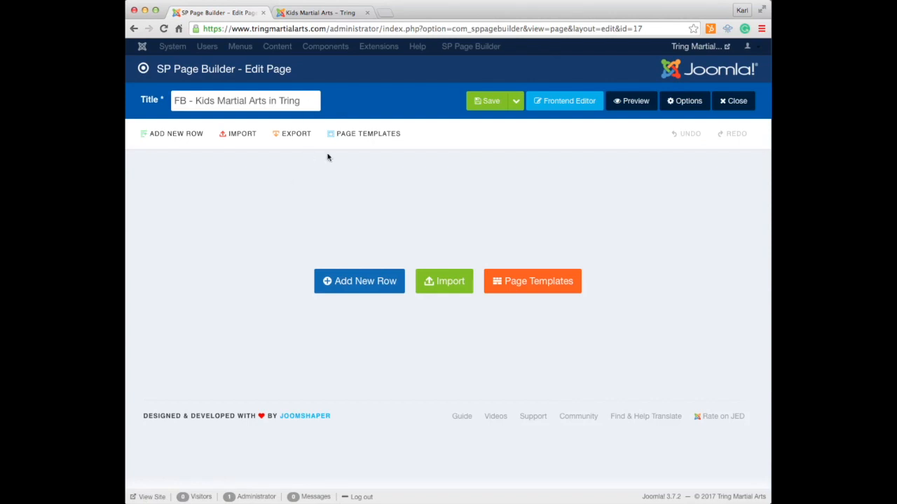
# Step: Add a new row to the empty page and insert an Image addon into it
pyautogui.click(358, 281)
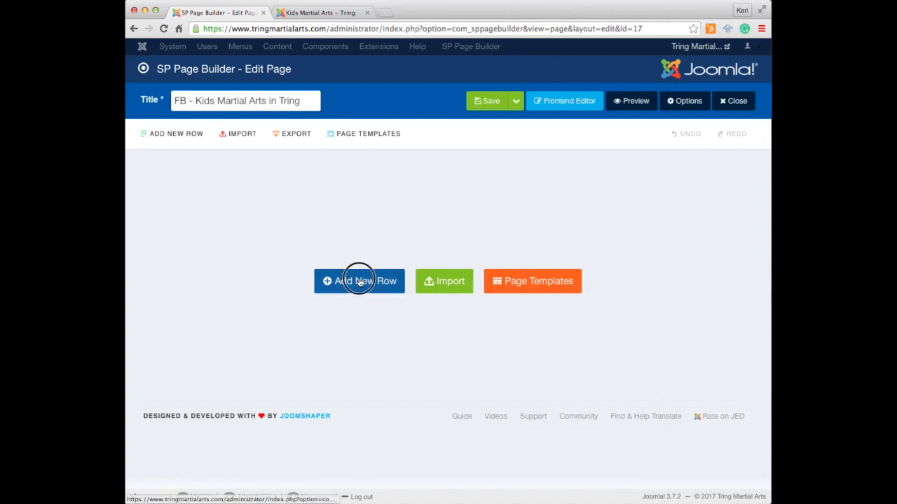
pyautogui.click(358, 281)
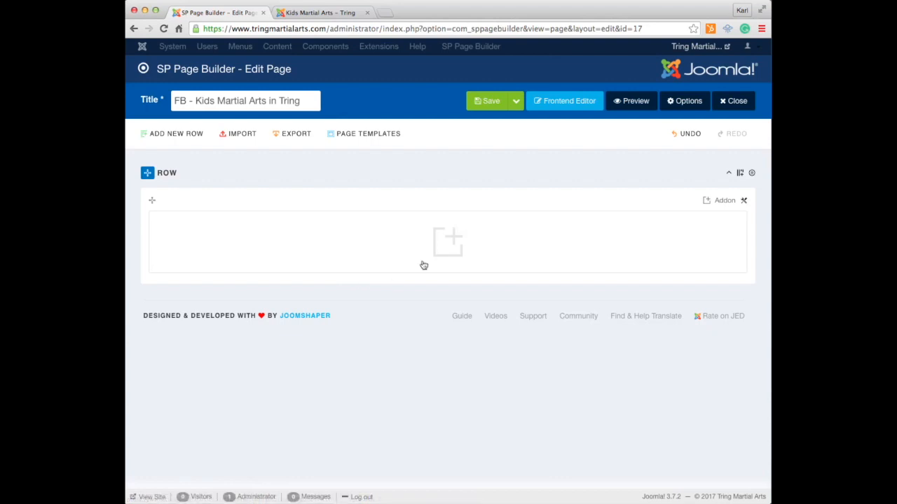
pyautogui.moveTo(447, 242)
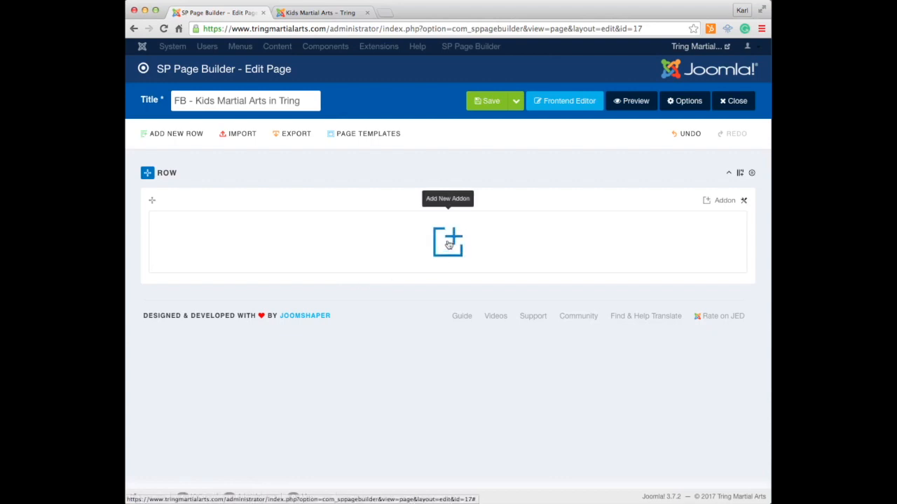
pyautogui.moveTo(725, 201)
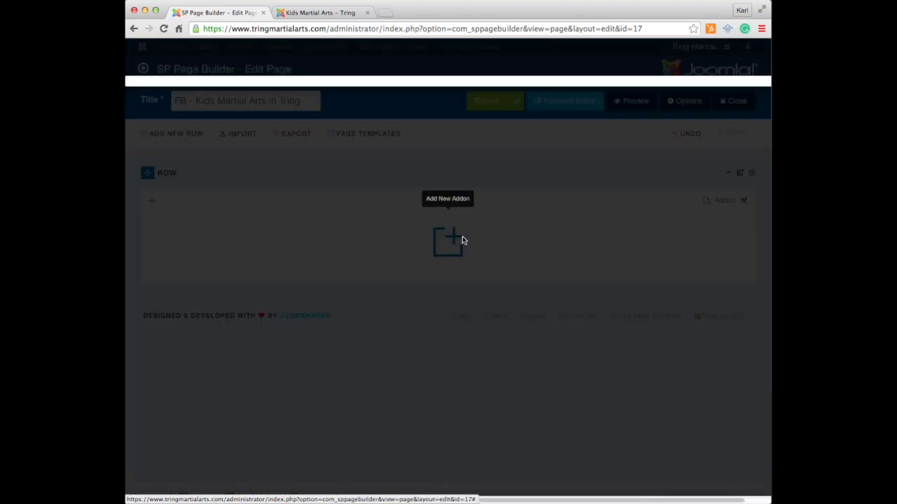
pyautogui.click(447, 240)
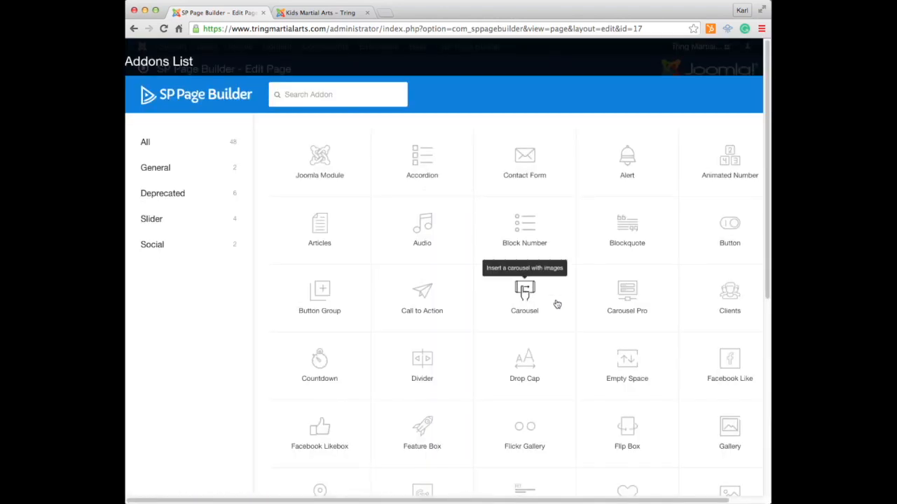
pyautogui.scroll(-3)
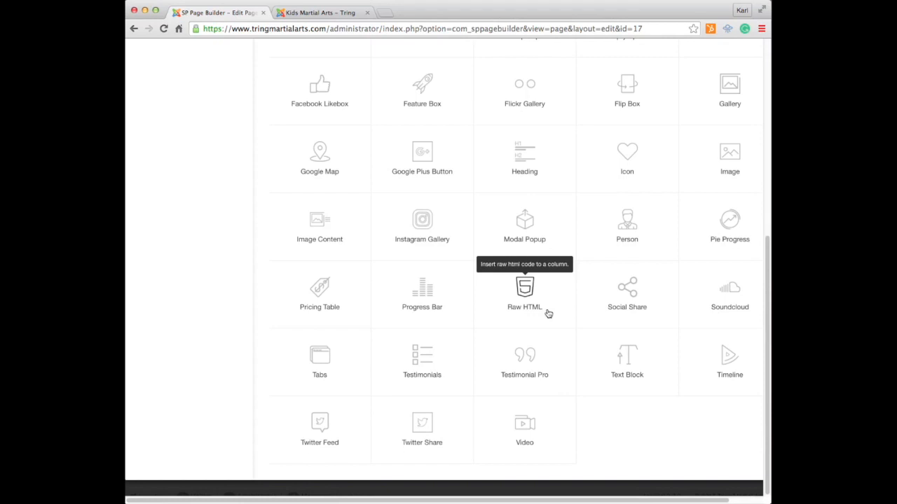
pyautogui.moveTo(731, 158)
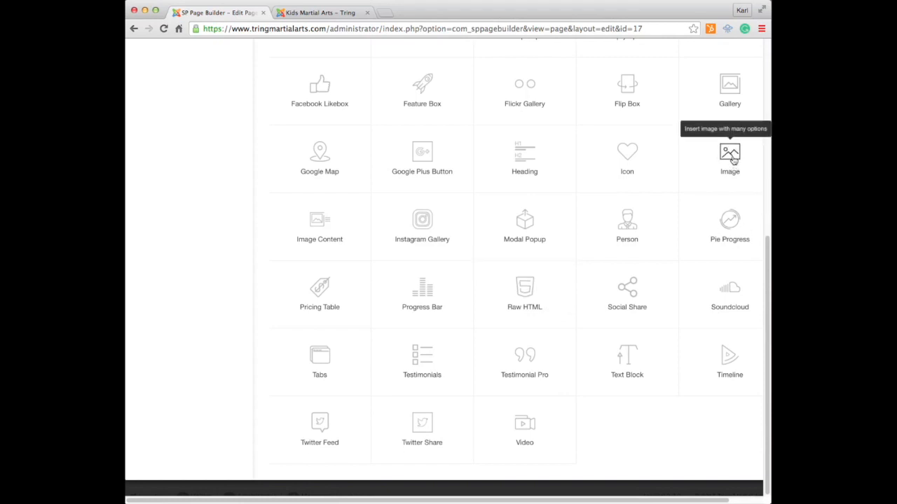
pyautogui.click(730, 153)
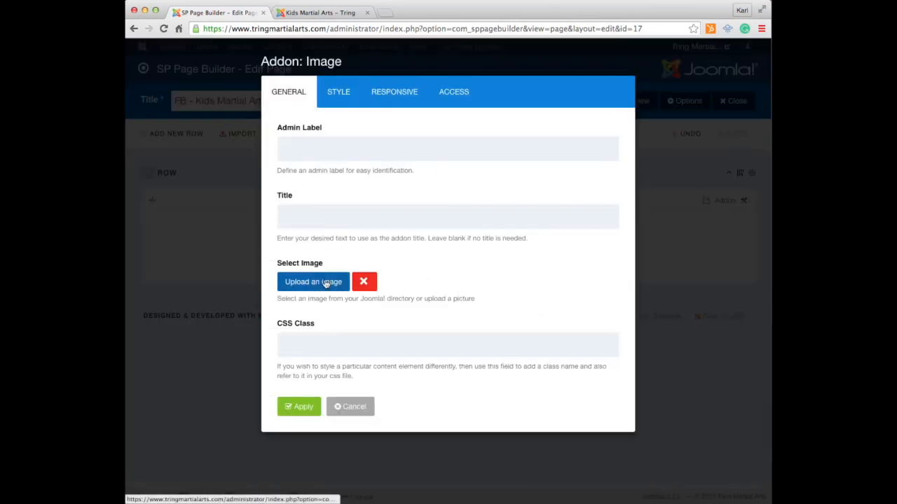
# Step: Upload the Kids Martial Arts Limited Time Offer banner to 'landings' and set it as the addon image
pyautogui.click(312, 282)
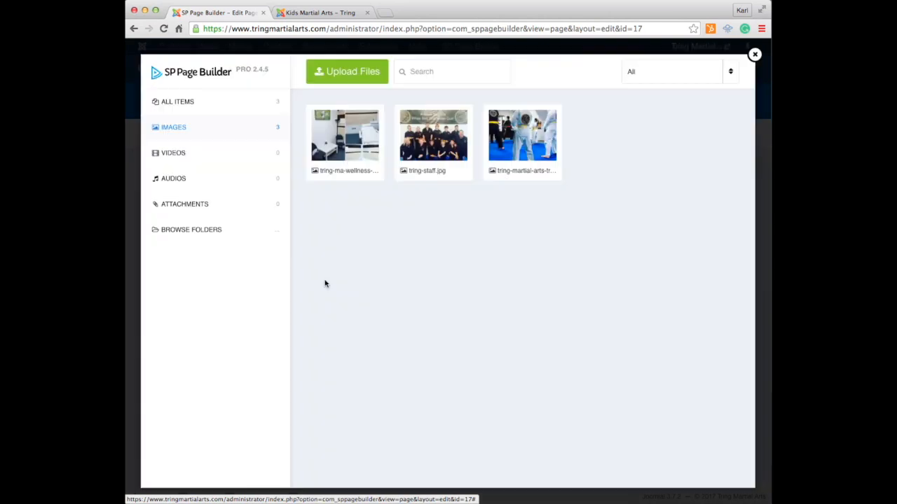
pyautogui.moveTo(352, 153)
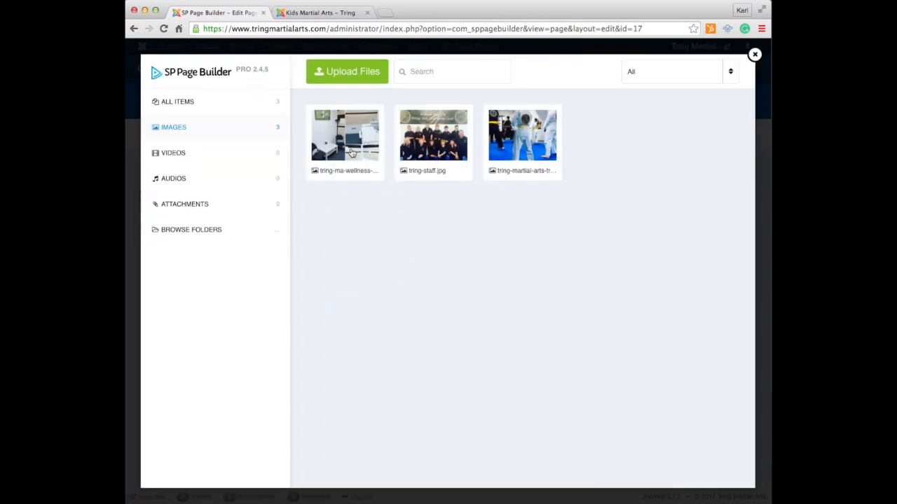
pyautogui.moveTo(570, 176)
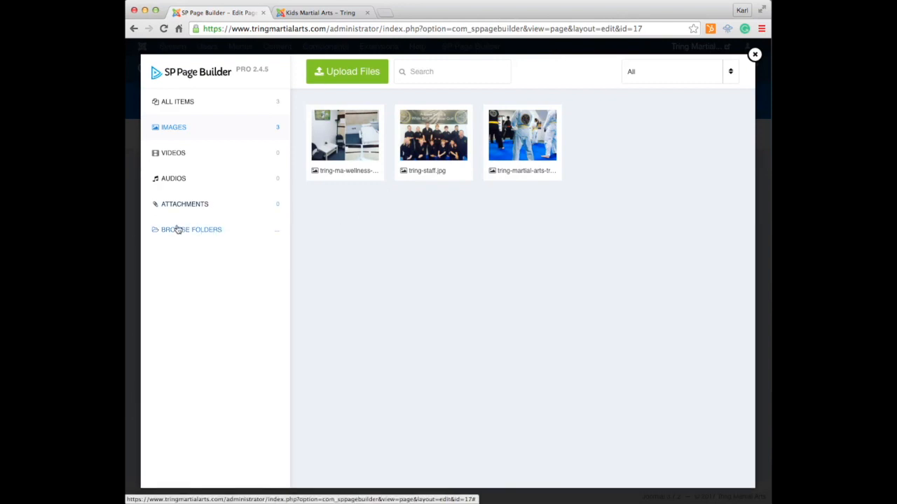
pyautogui.click(192, 229)
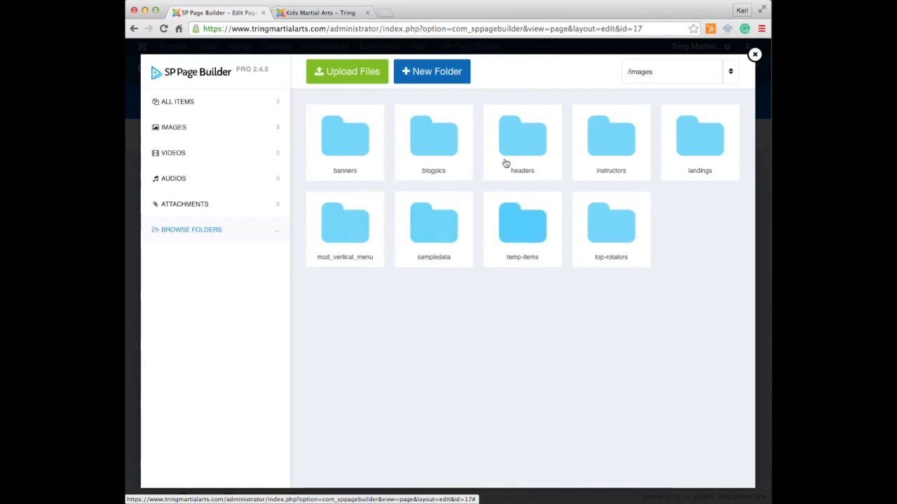
pyautogui.moveTo(696, 148)
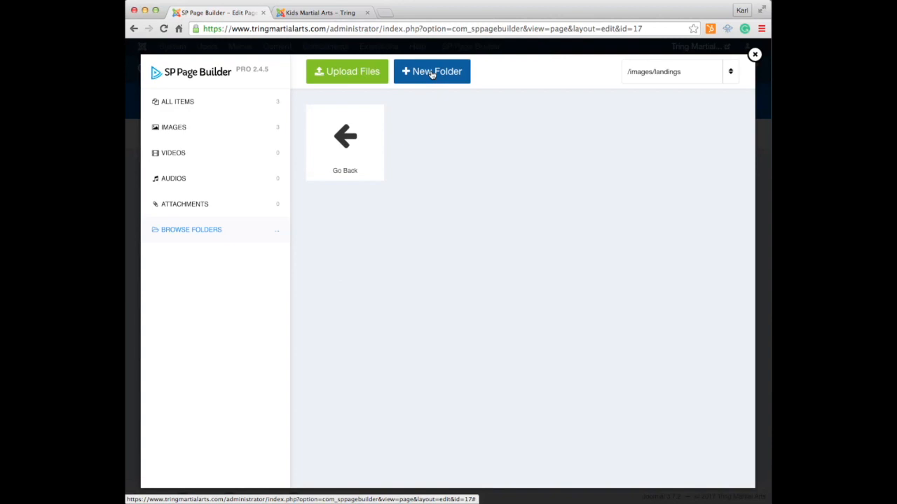
pyautogui.moveTo(348, 74)
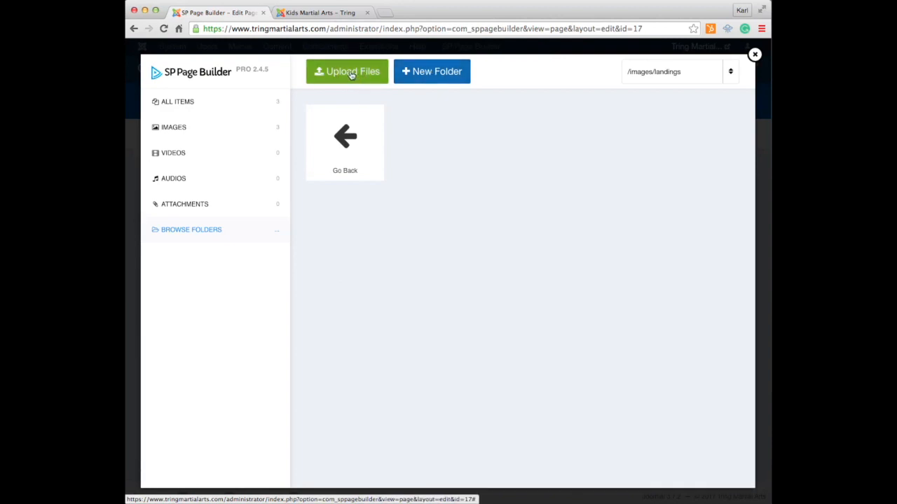
pyautogui.click(346, 71)
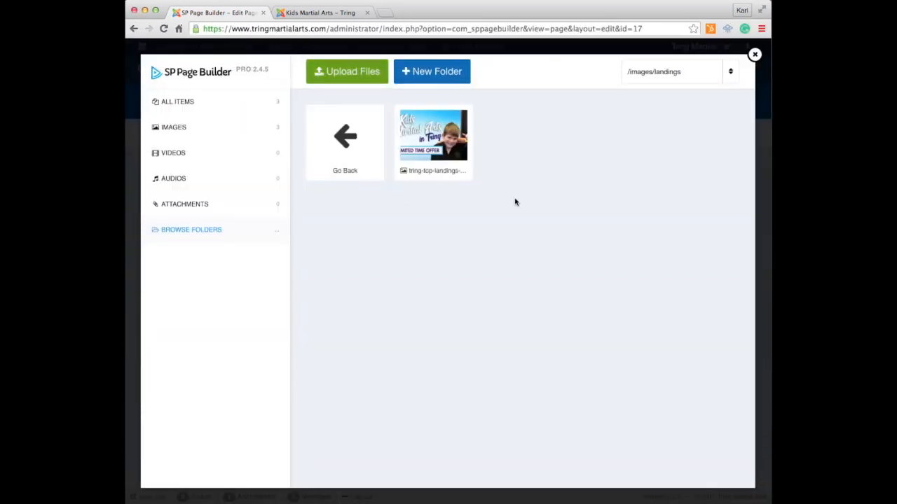
pyautogui.click(433, 136)
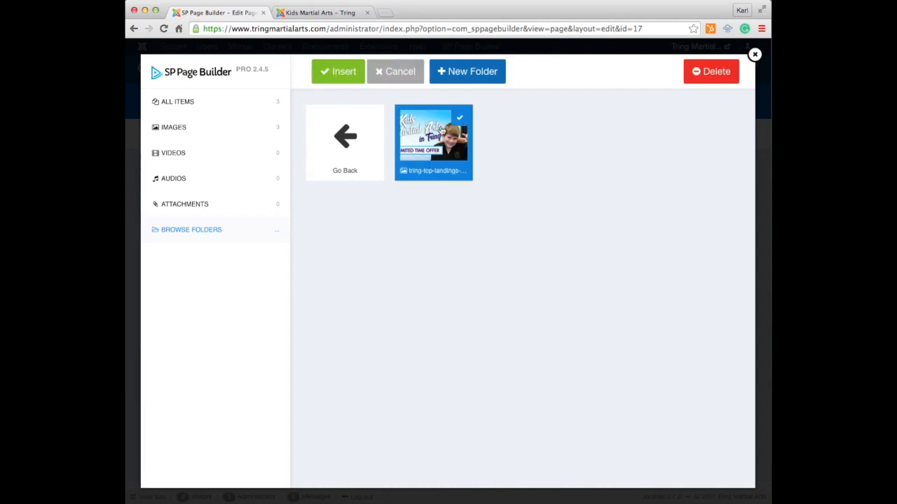
pyautogui.click(338, 71)
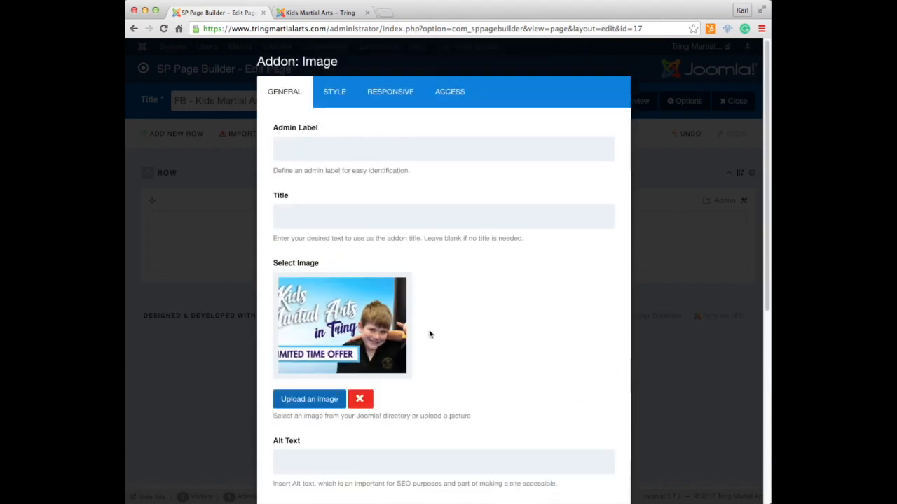
# Step: Enable a fadeInUp animation on the image addon, save the page, and view it live
pyautogui.click(334, 92)
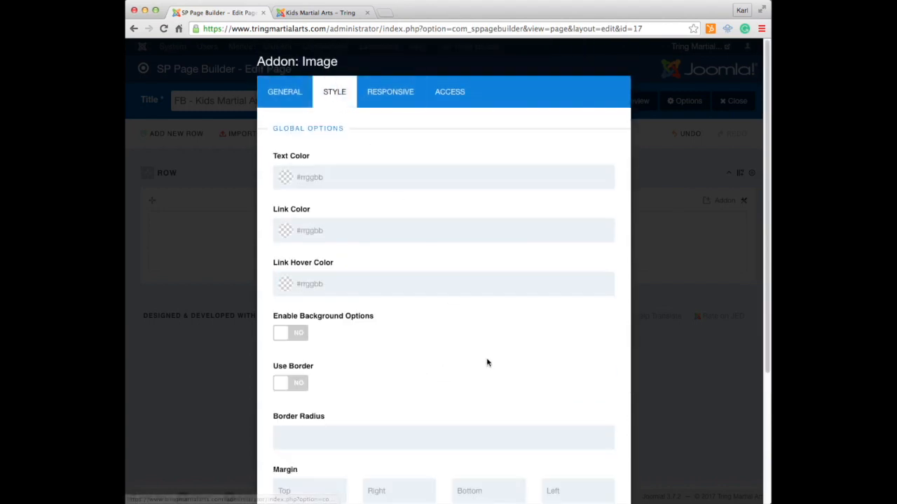
pyautogui.scroll(-3)
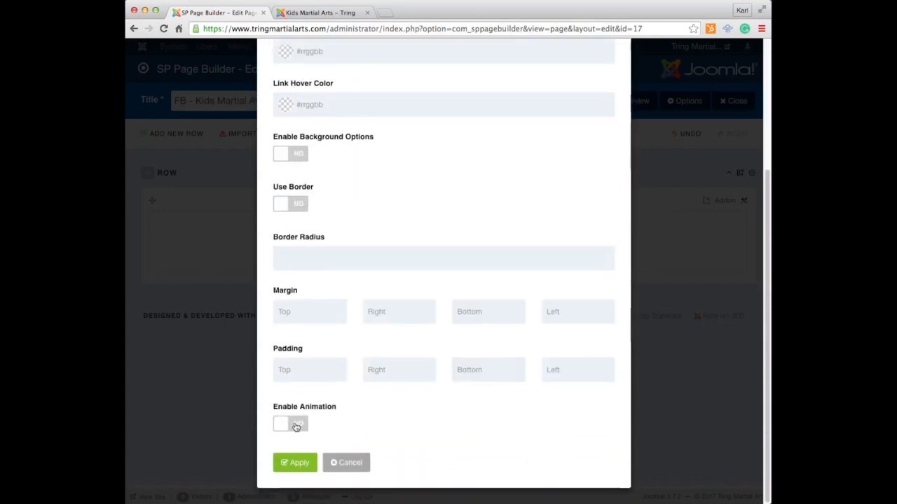
pyautogui.click(290, 423)
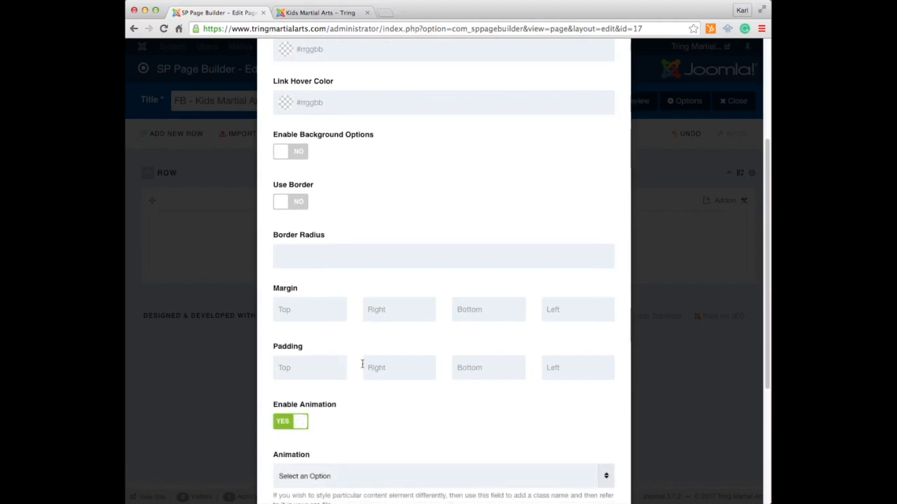
pyautogui.click(441, 476)
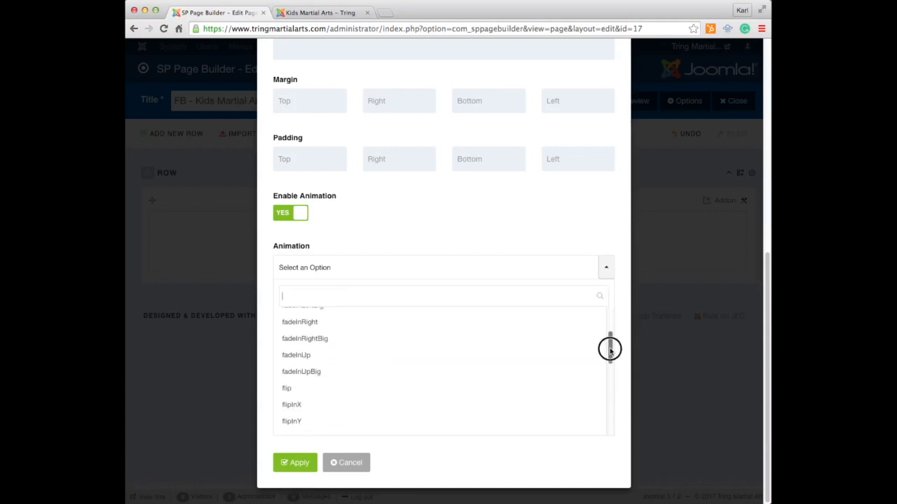
pyautogui.click(296, 355)
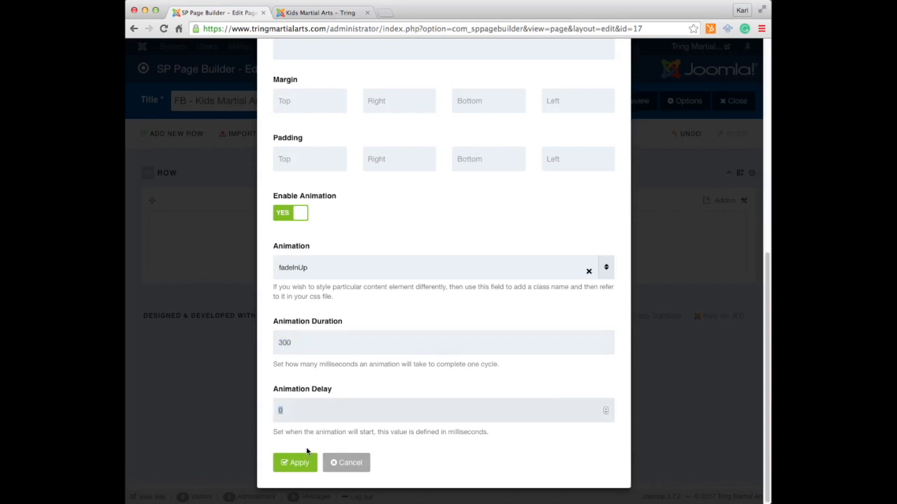
pyautogui.moveTo(298, 393)
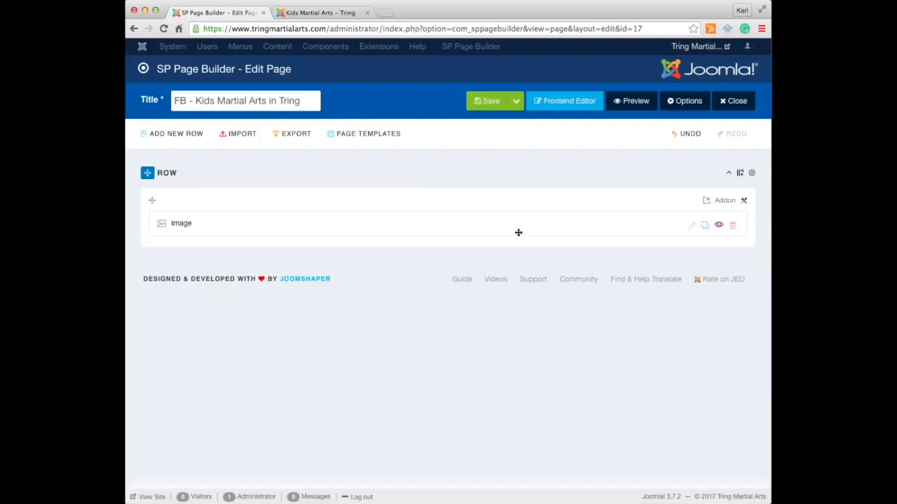
pyautogui.click(490, 101)
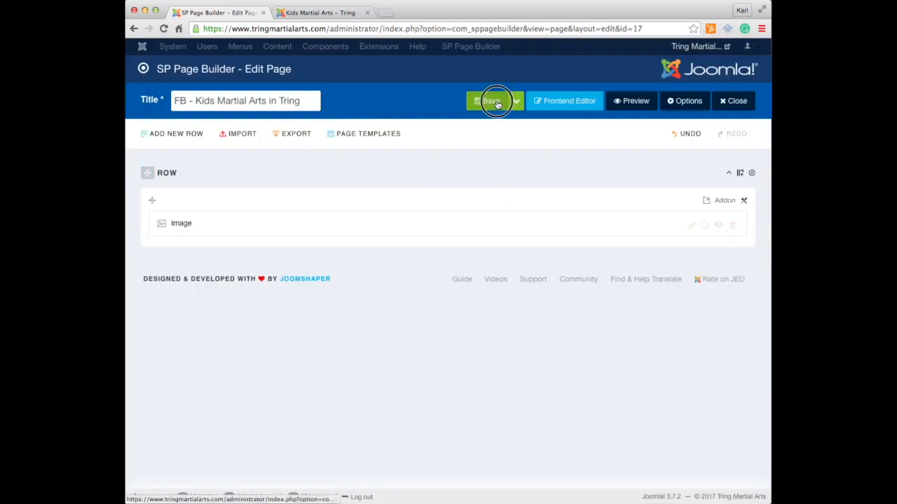
pyautogui.click(492, 101)
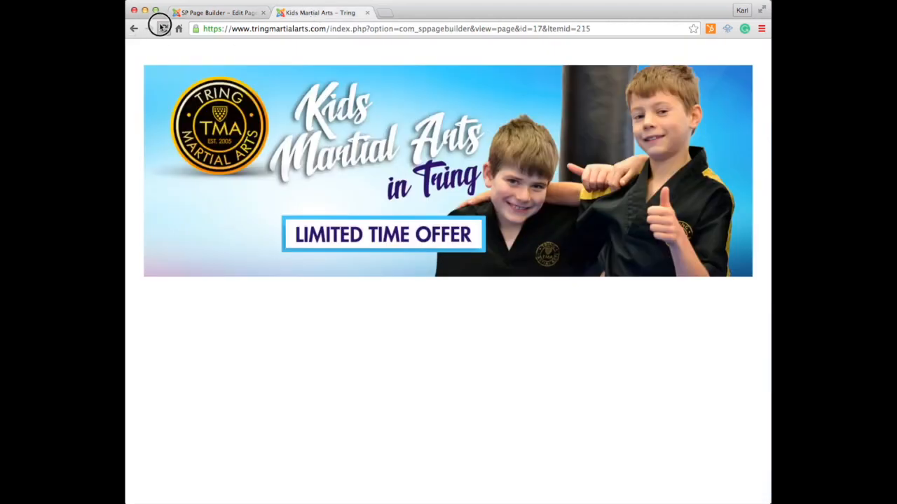
# Step: Reload the live Tring Martial Arts page to show the saved banner
pyautogui.click(162, 27)
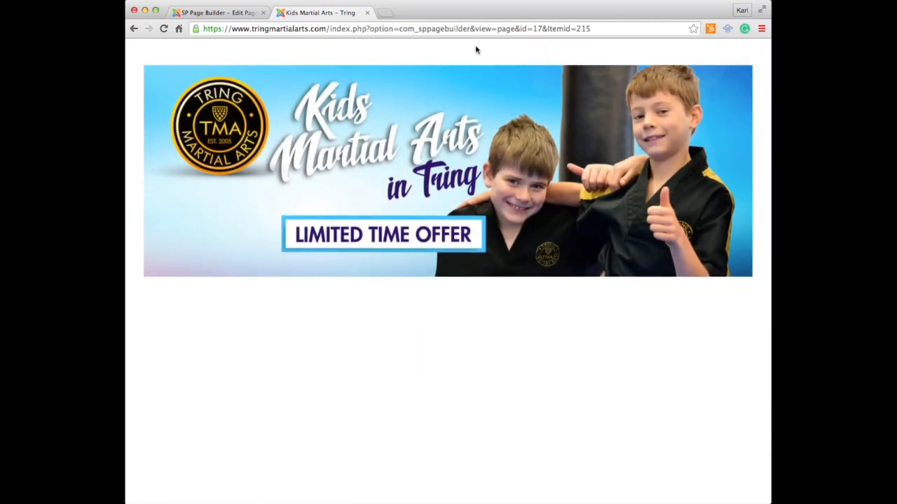
pyautogui.moveTo(121, 55)
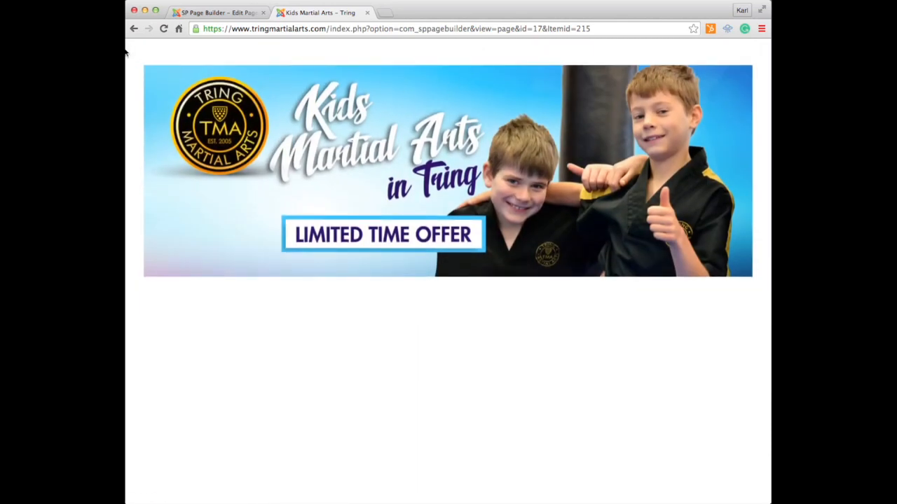